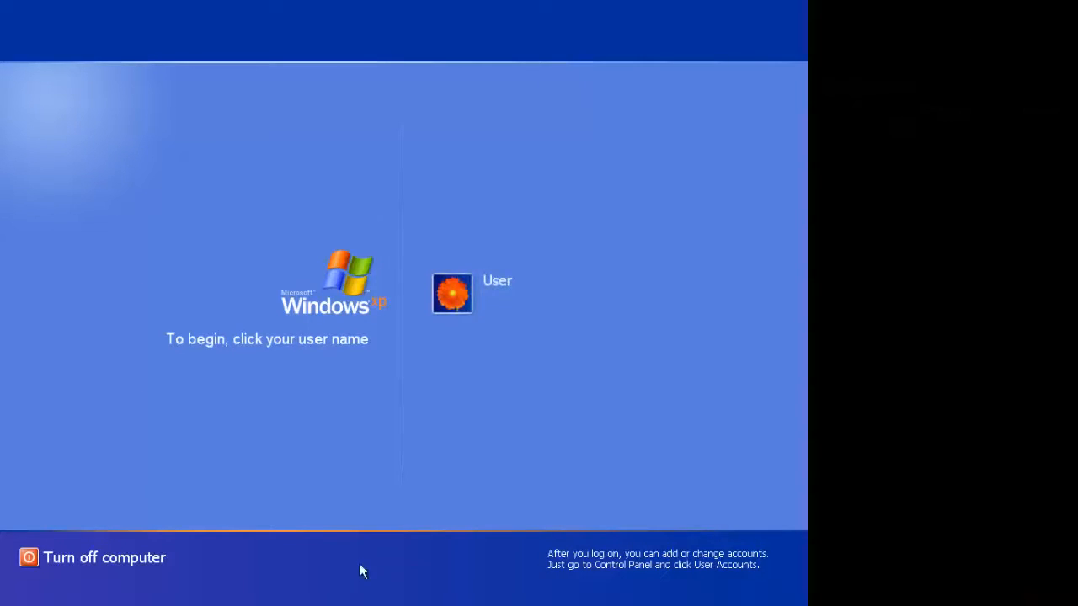
Step: Attempt the User account with a guessed password and get the 'Did you forget your password?' balloon
click(451, 293)
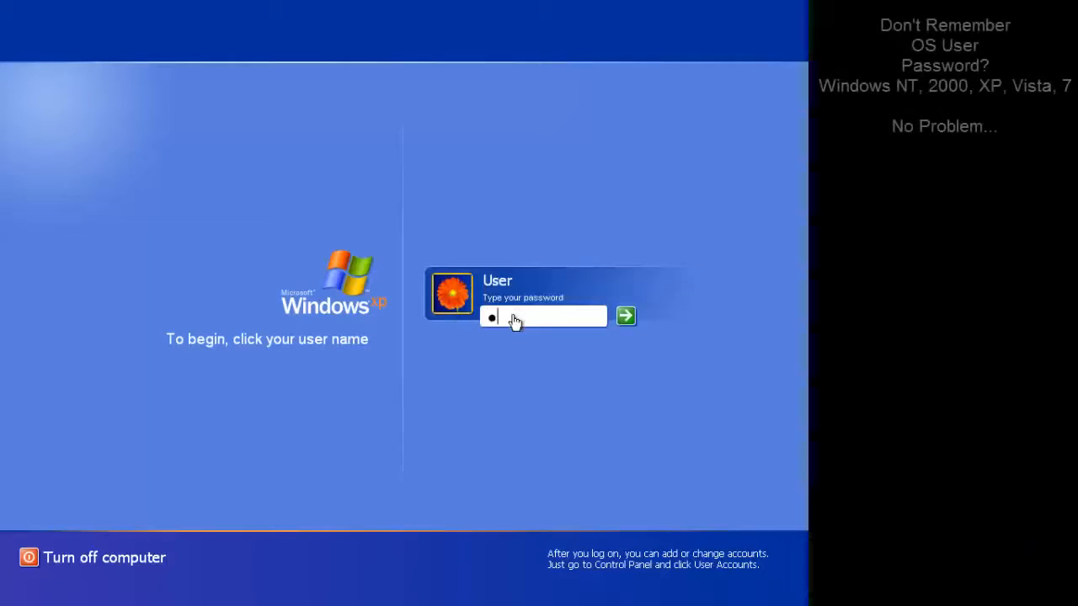
text(•••)
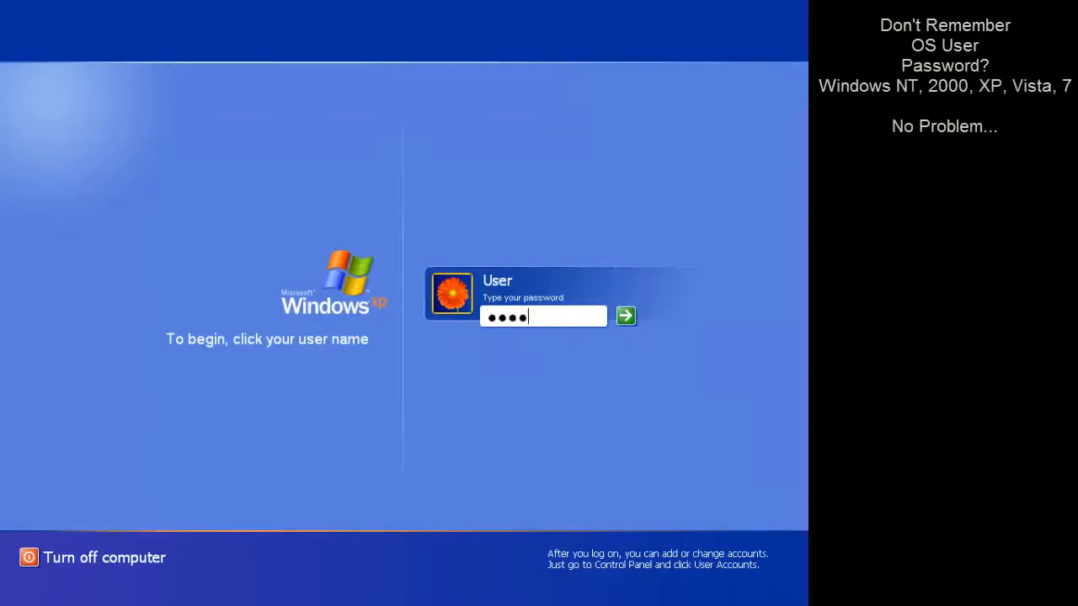
click(626, 317)
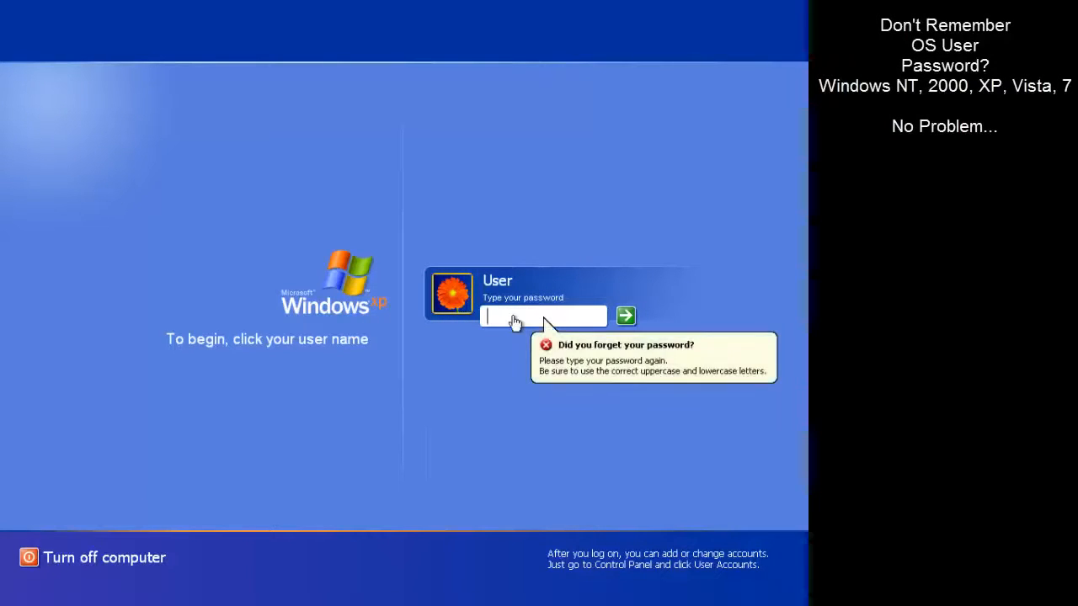
mouse_move(590, 416)
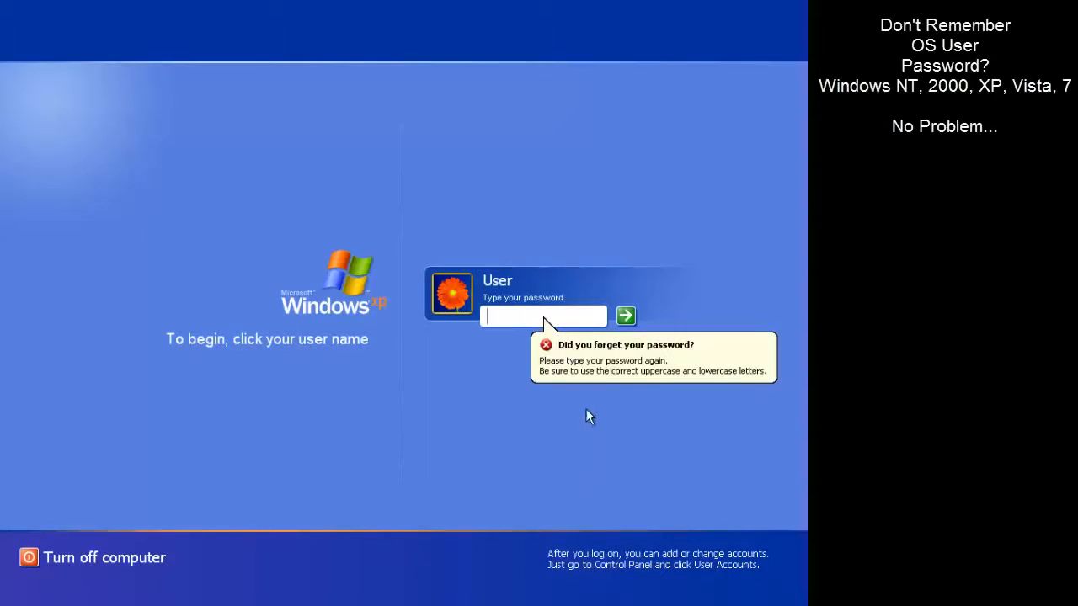
mouse_move(99, 569)
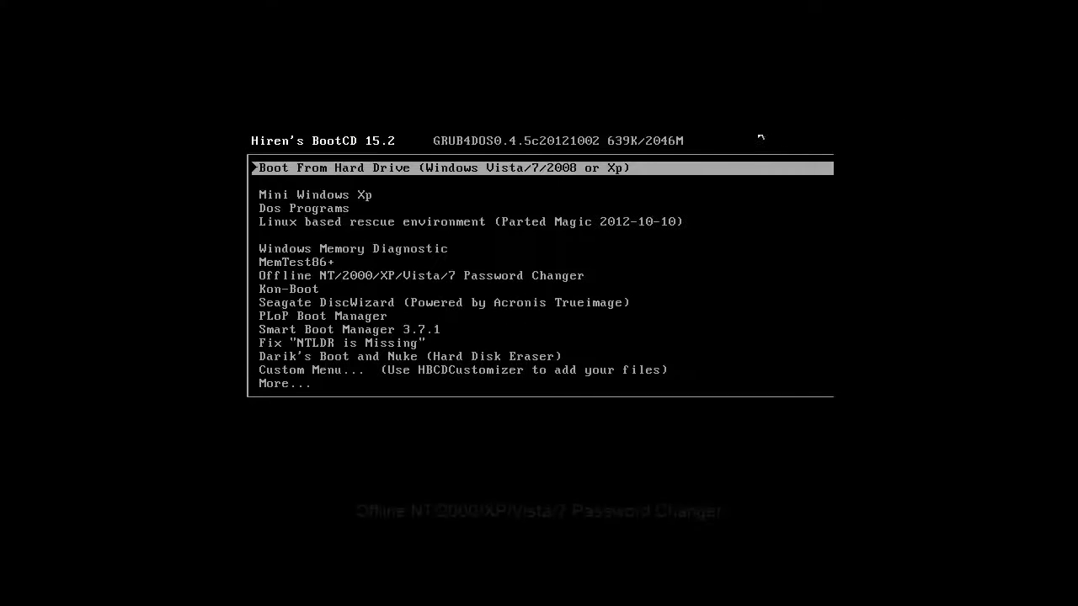
Step: Move down the boot menu to the Offline NT/2000/XP/Vista/7 Password Changer entry
key(Down)
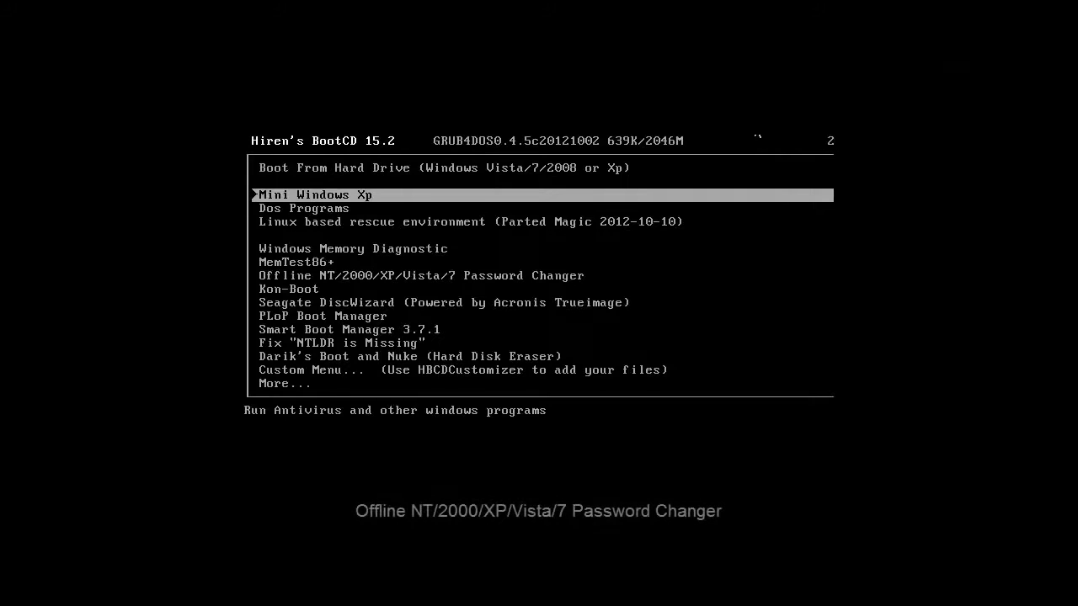
key(Down)
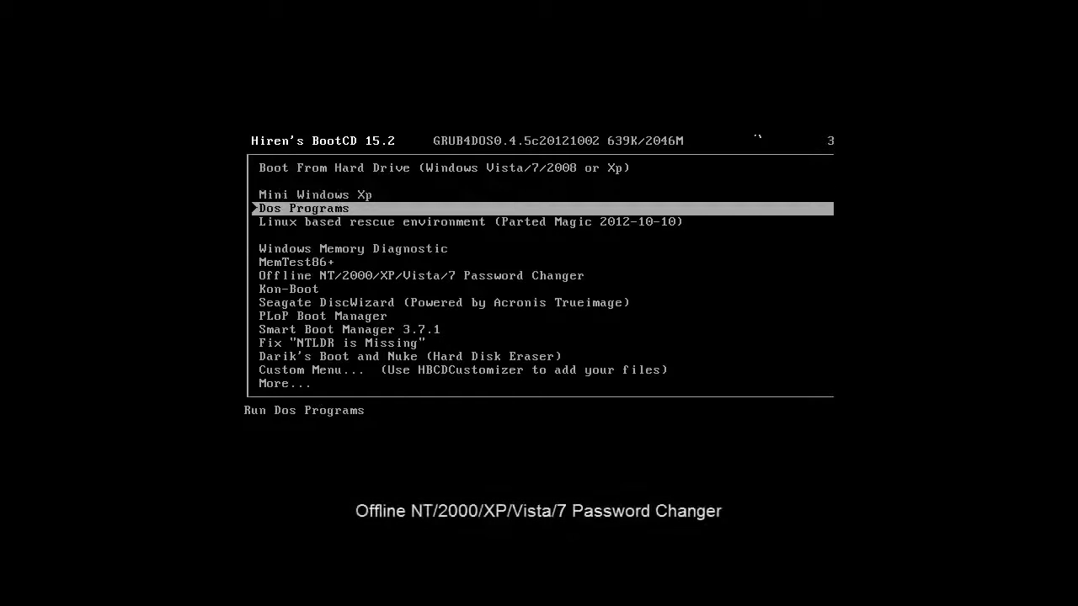
key(down)
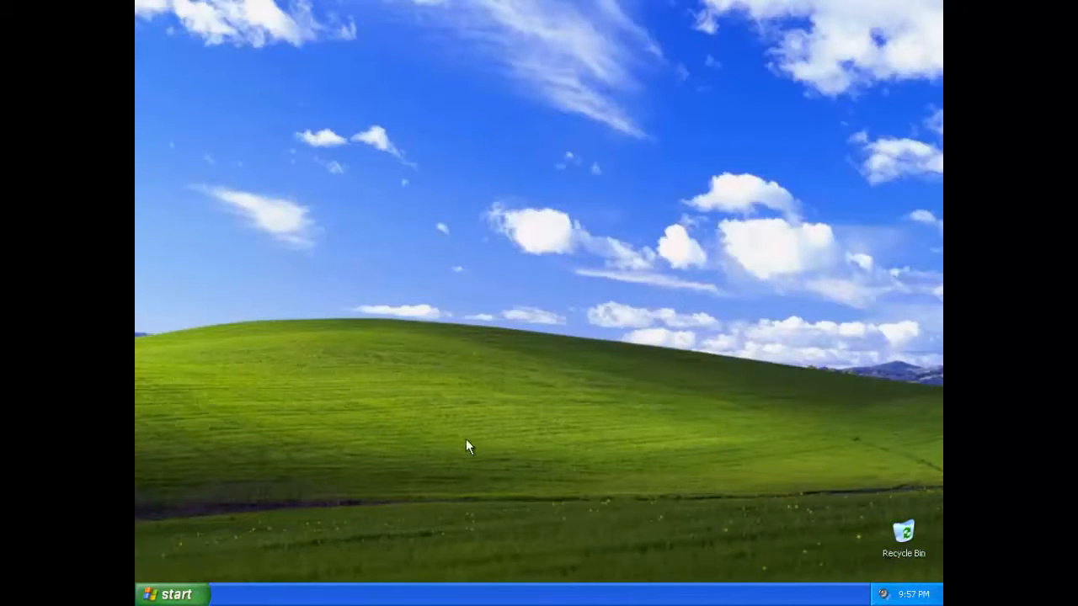
mouse_move(327, 524)
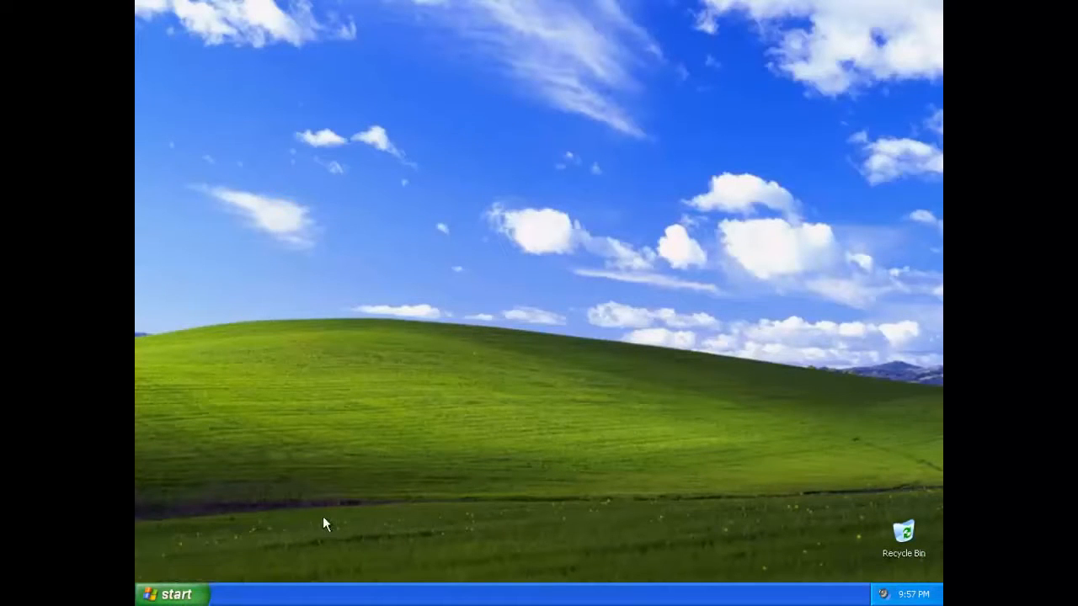
mouse_move(177, 593)
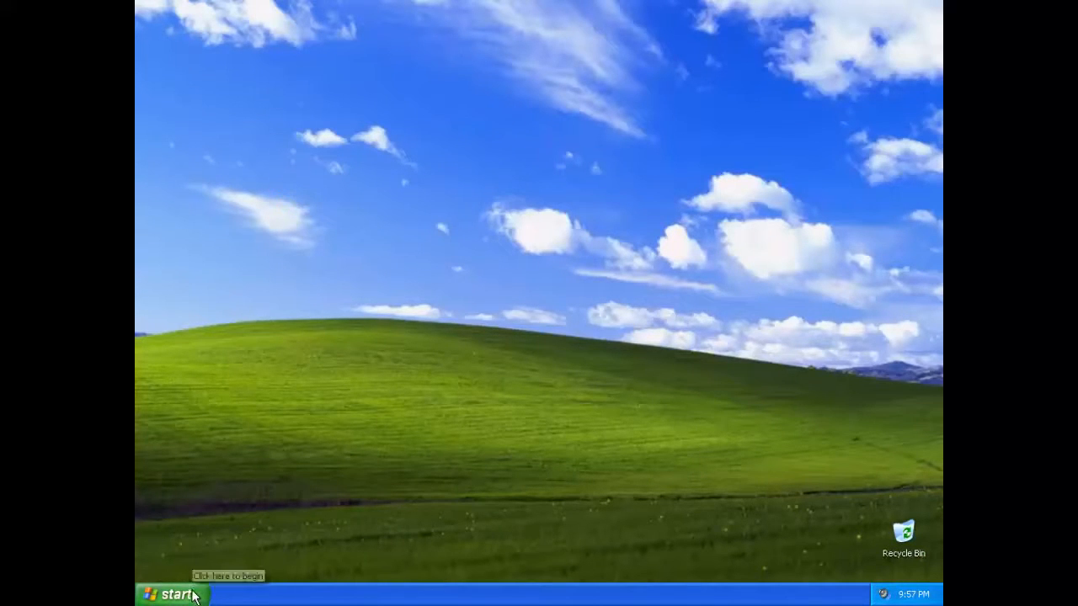
Step: Explore the Start button to show the User's Start Menu folder in Windows Explorer
right_click(171, 593)
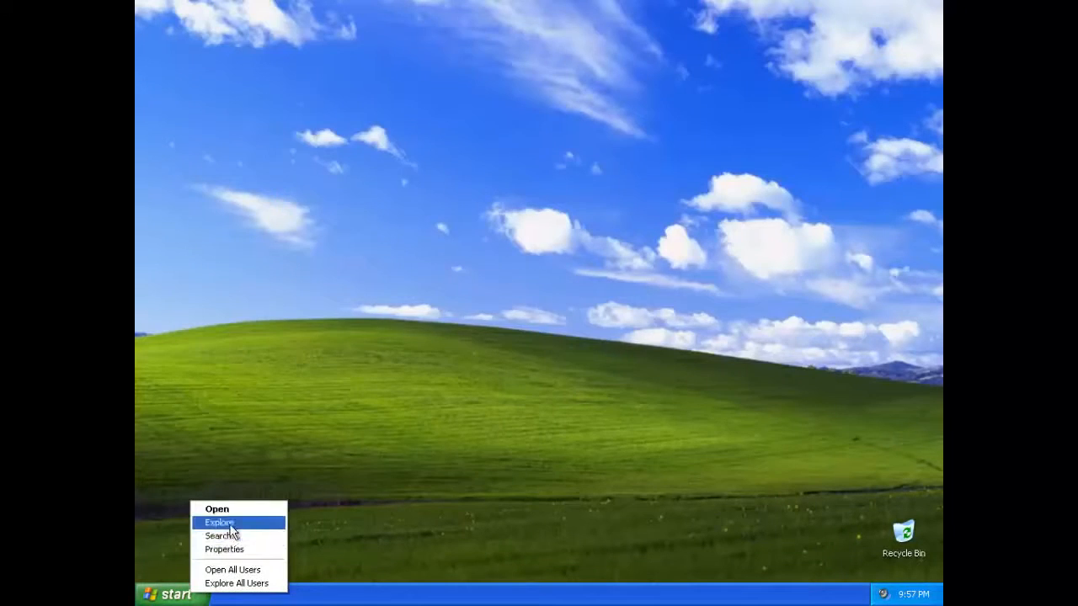
click(219, 522)
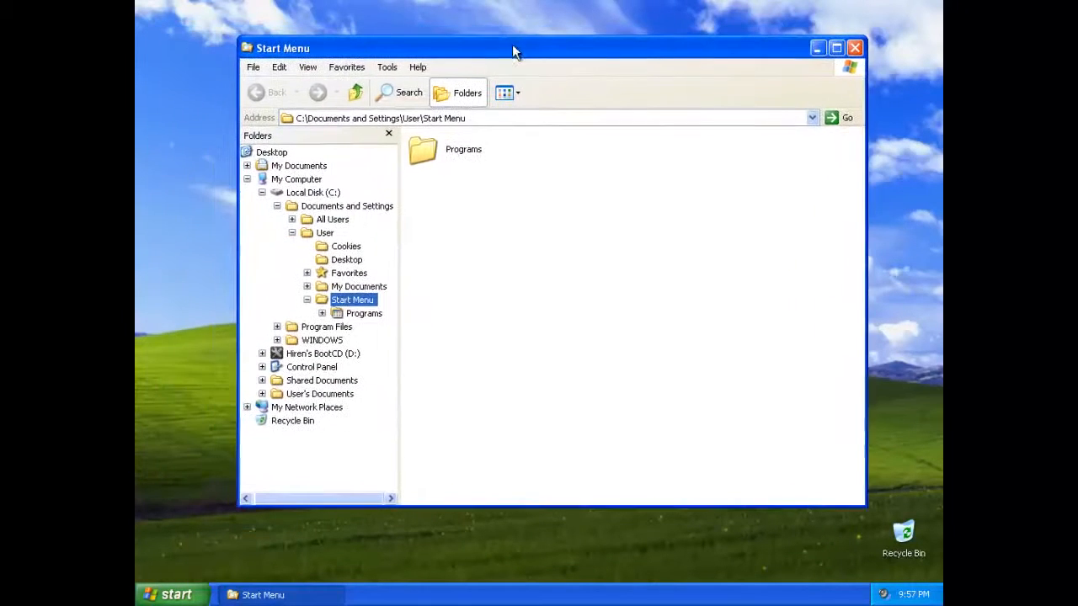
mouse_move(588, 391)
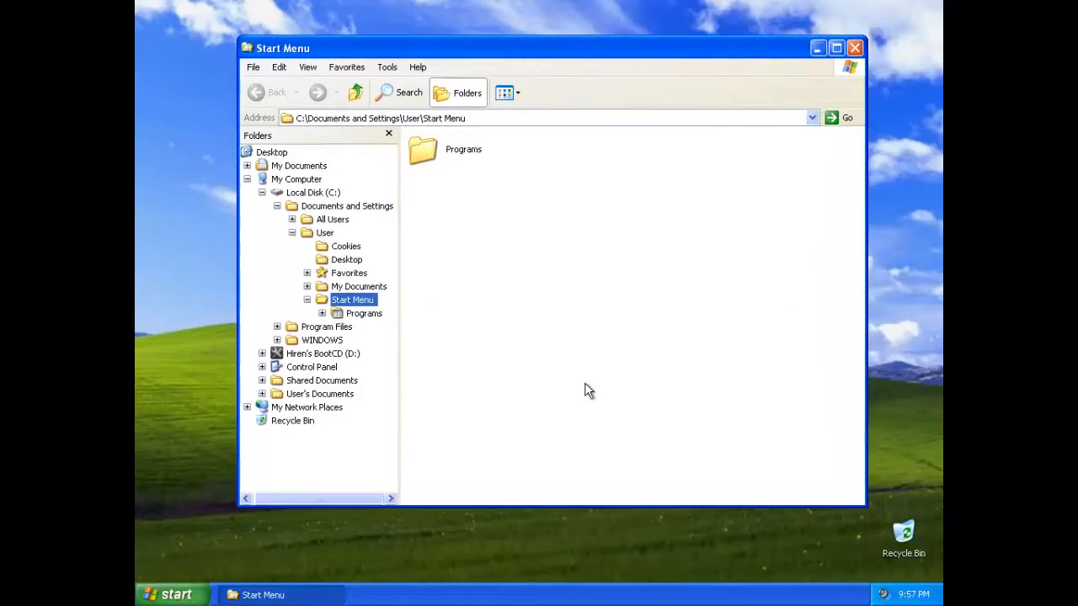
mouse_move(799, 128)
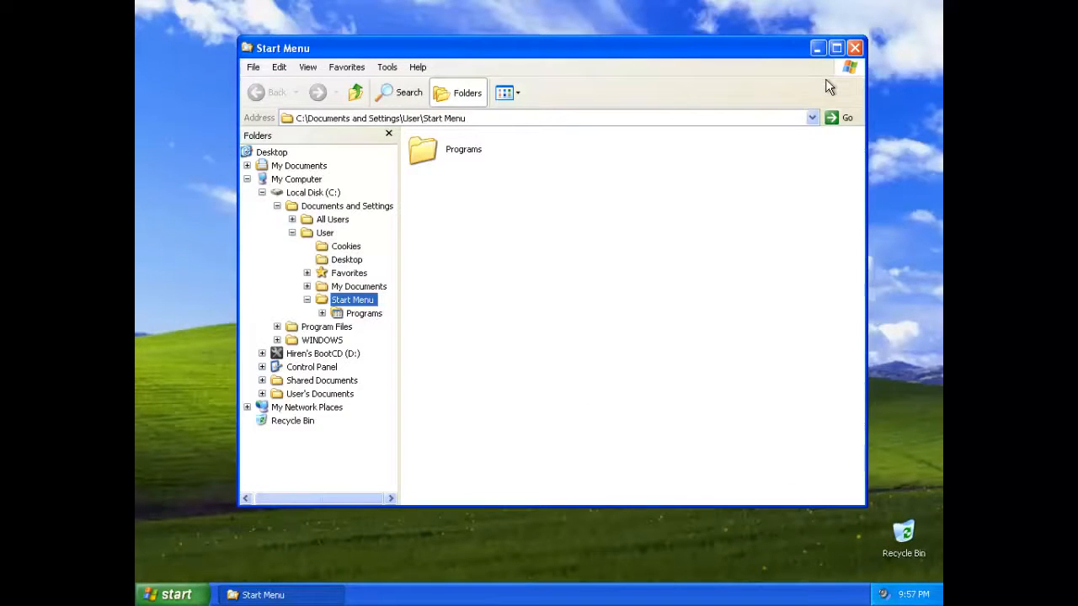
mouse_move(857, 586)
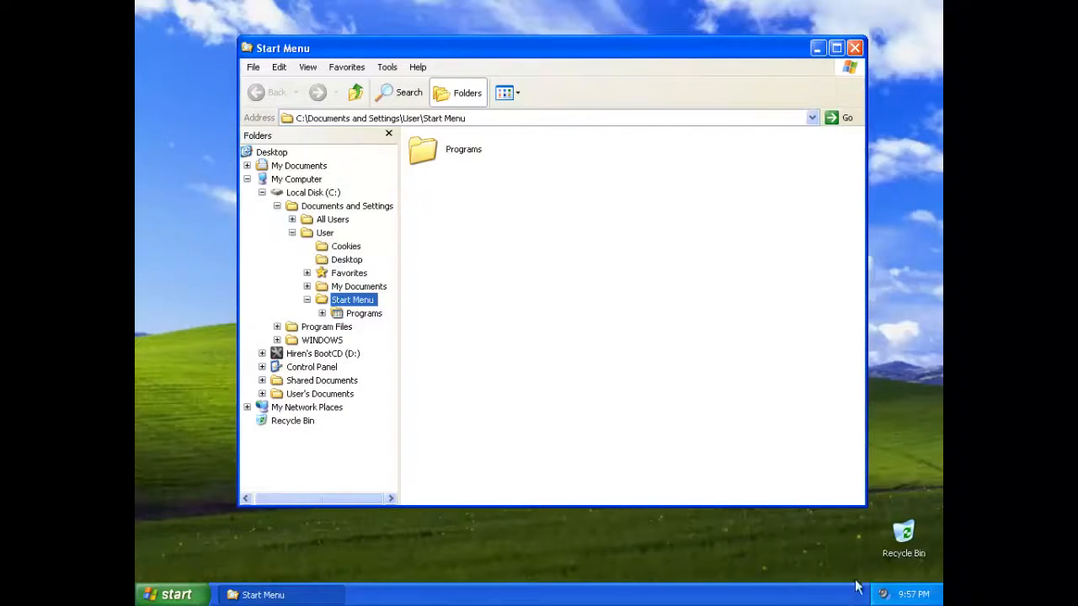
mouse_move(912, 595)
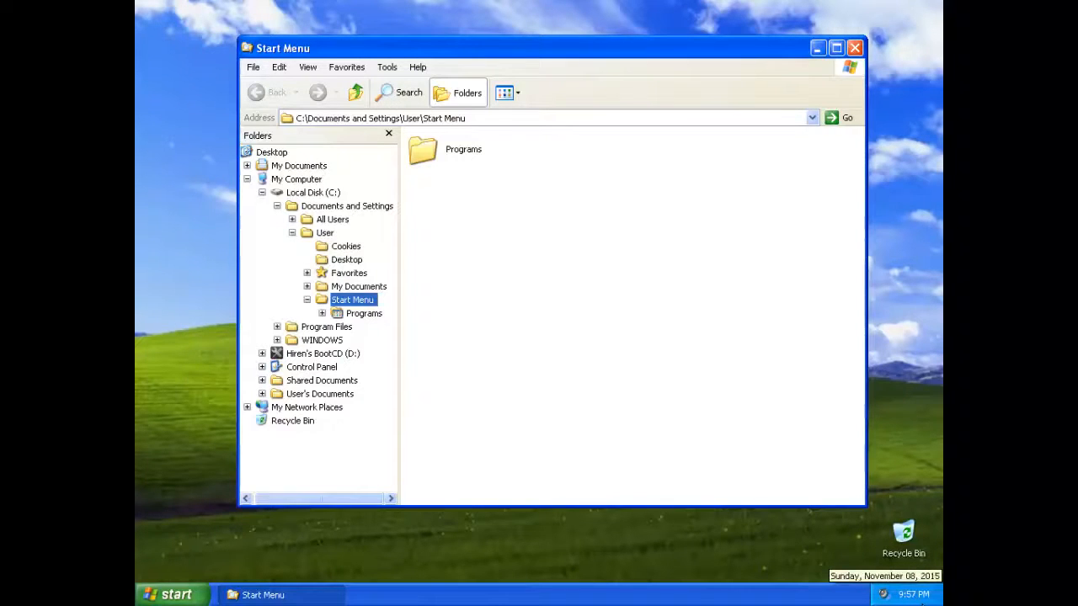